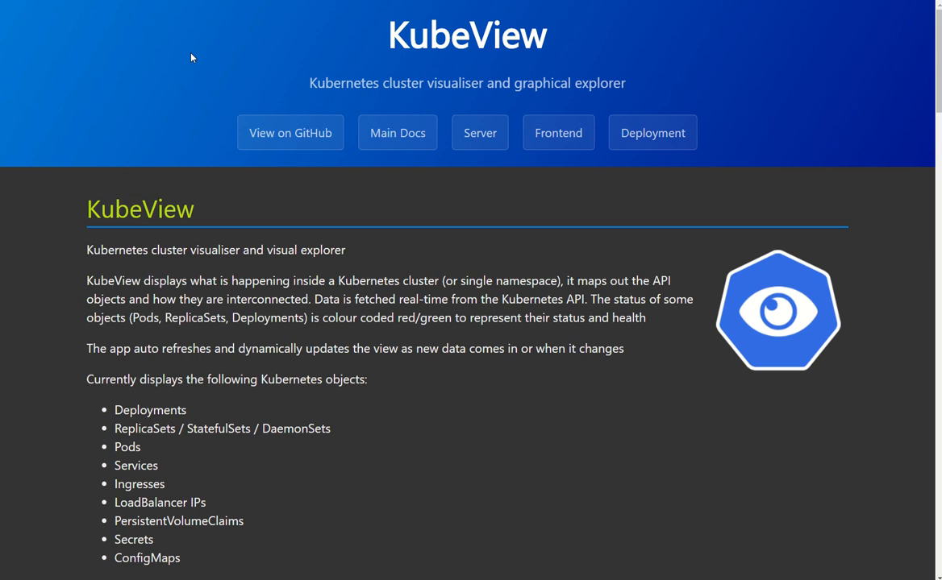
{"action": "mouse_move", "coordinate": [298, 231]}
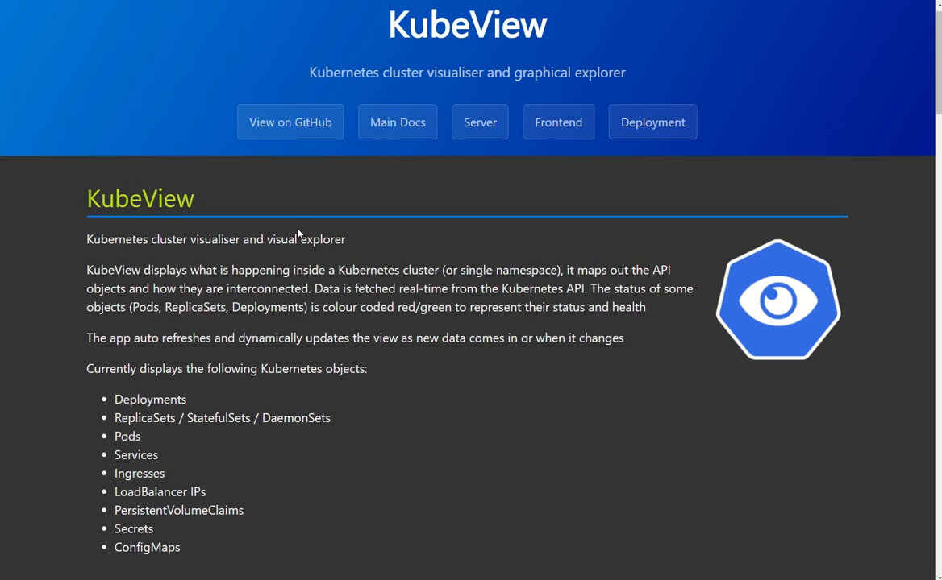
Scroll through the KEDA home page about Kubernetes Event-driven Autoscaling.
{"action": "scroll", "scroll_direction": "down", "scroll_amount": 3}
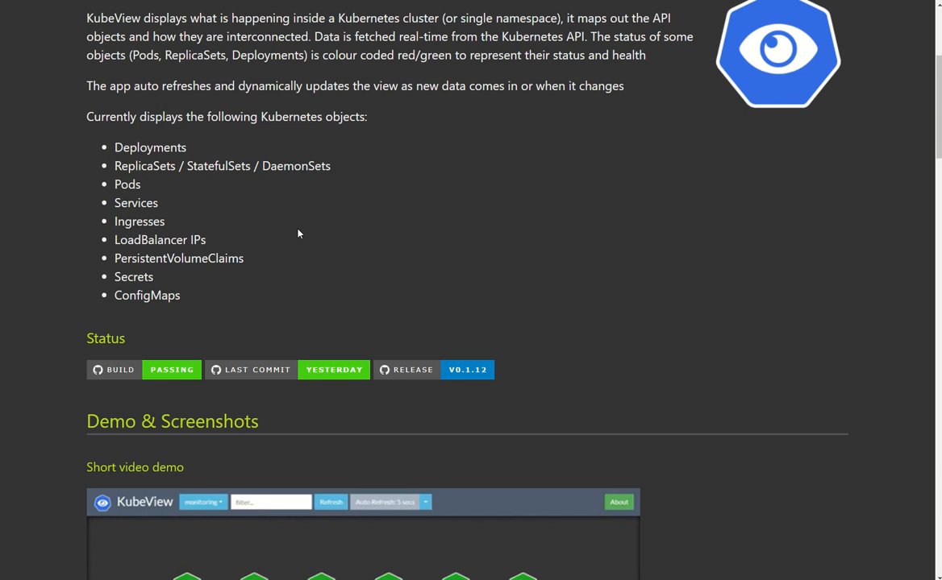
{"action": "scroll", "scroll_direction": "up", "scroll_amount": 3}
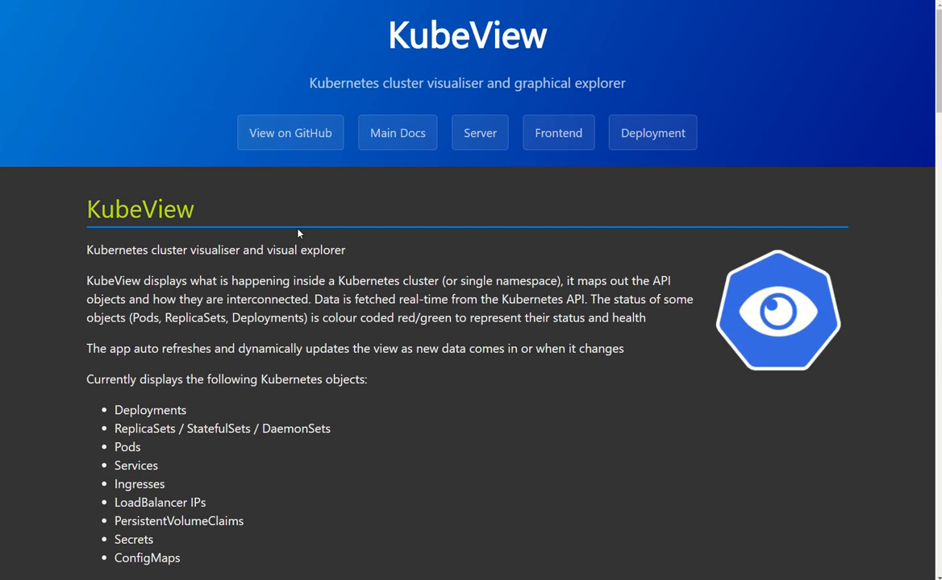
{"action": "scroll", "scroll_direction": "down", "scroll_amount": 3}
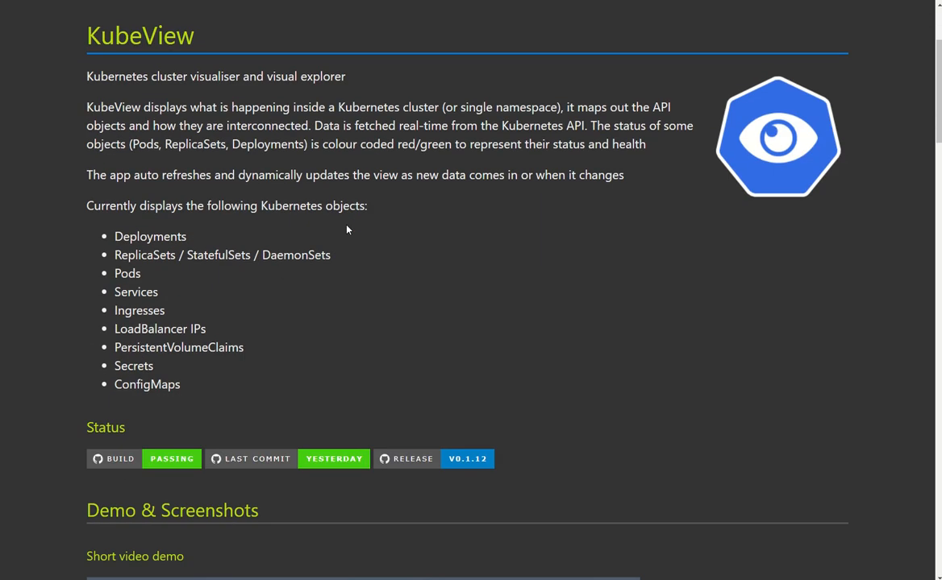
{"action": "scroll", "scroll_direction": "down", "scroll_amount": 3}
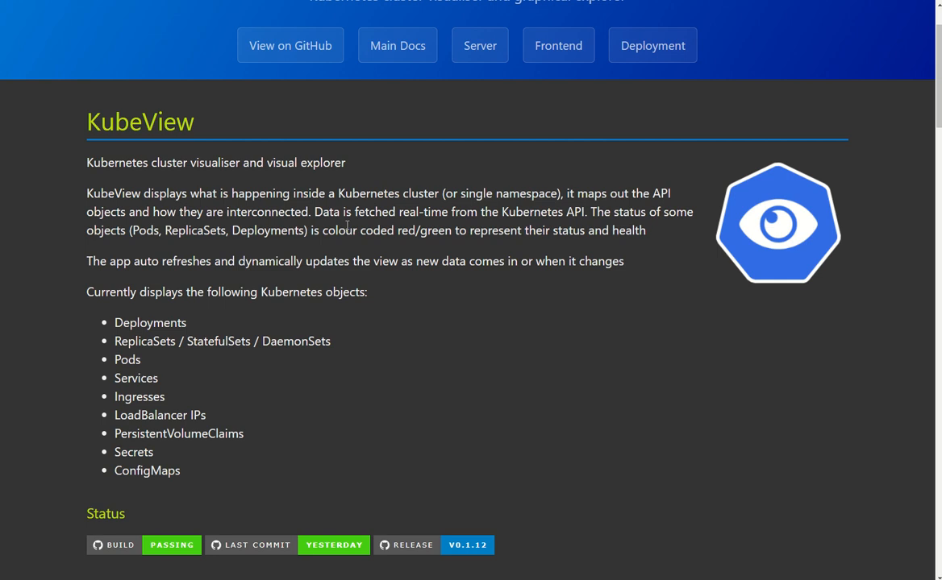
{"action": "mouse_move", "coordinate": [373, 217]}
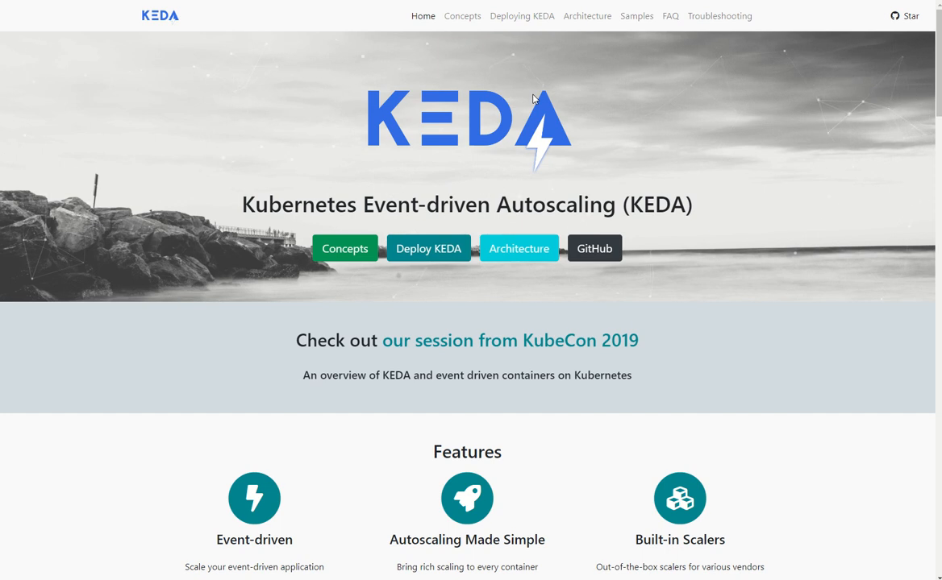
{"action": "mouse_move", "coordinate": [515, 63]}
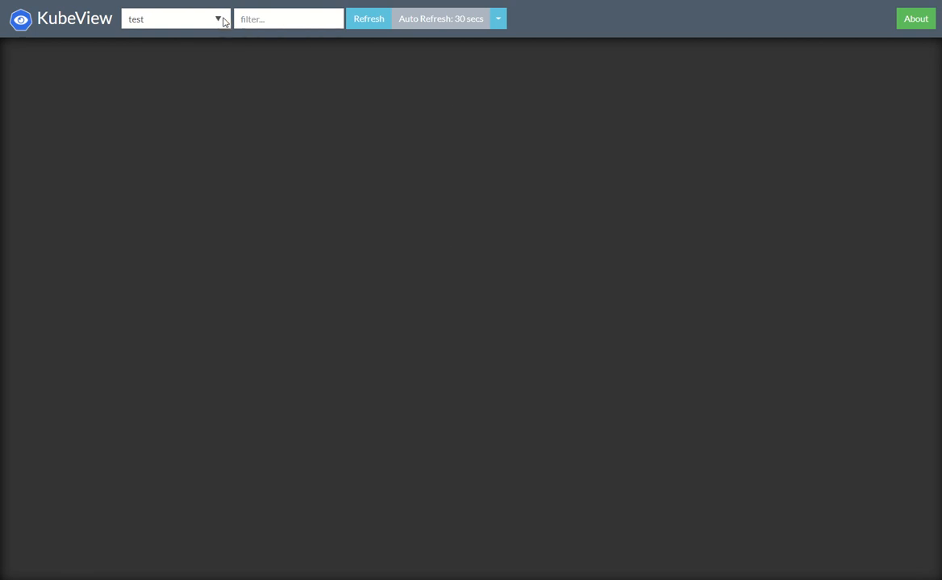
Switch to the keda namespace and inspect the metrics-apiserver deployment, ReplicaSet and service.
{"action": "left_click", "coordinate": [174, 19]}
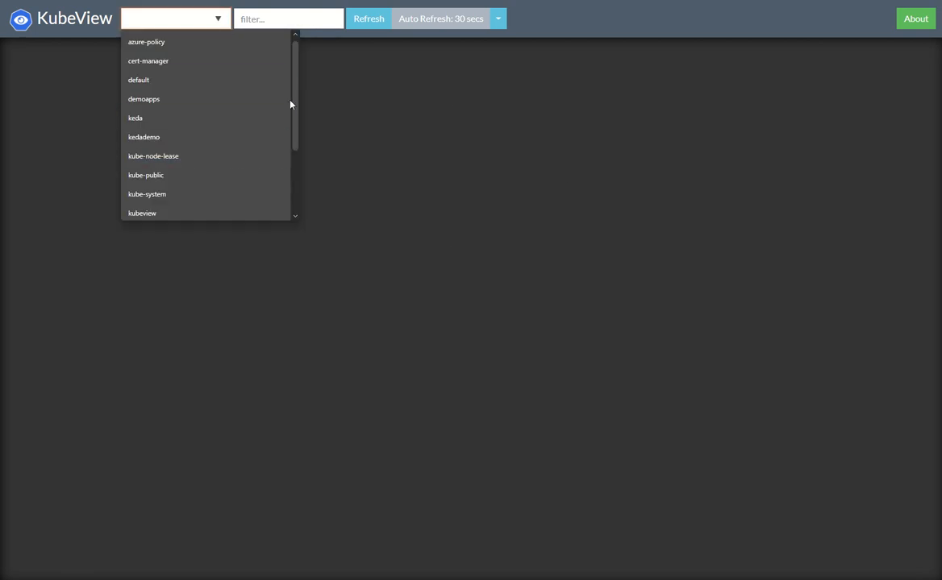
{"action": "mouse_move", "coordinate": [298, 79]}
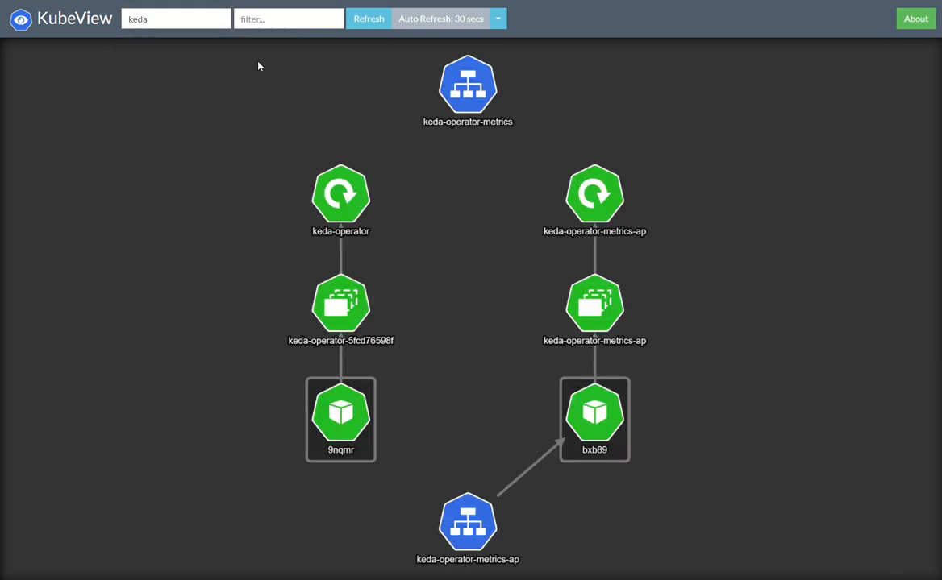
{"action": "mouse_move", "coordinate": [523, 498]}
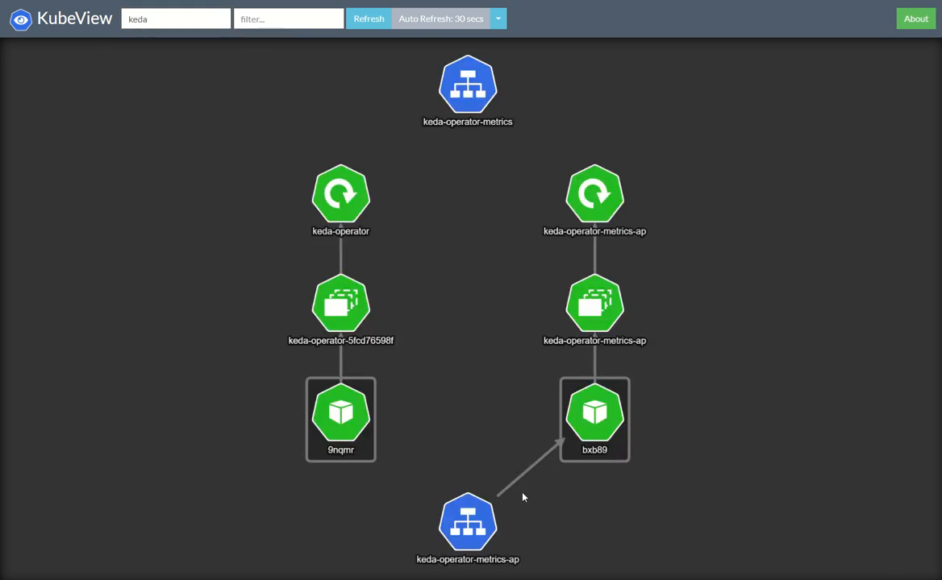
{"action": "mouse_move", "coordinate": [597, 209]}
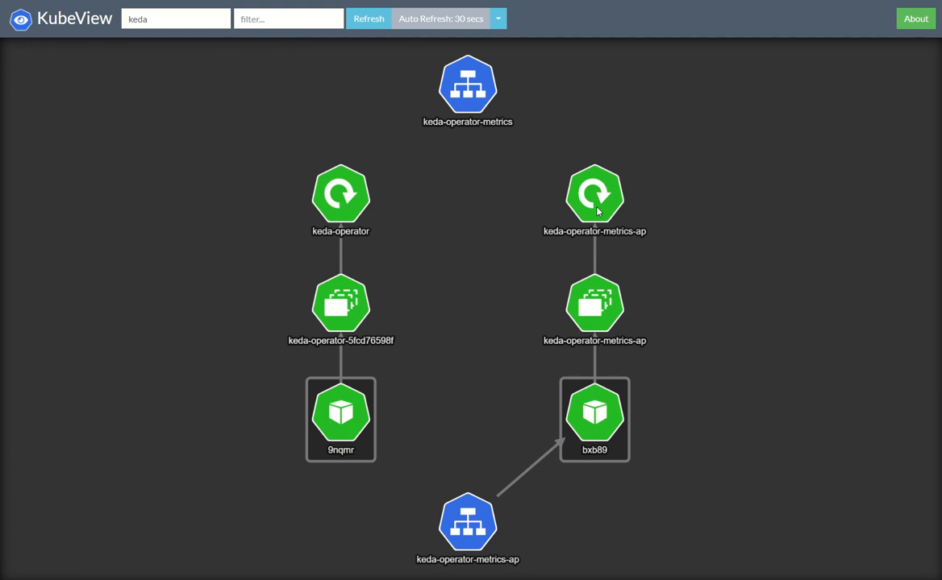
{"action": "left_click", "coordinate": [594, 194]}
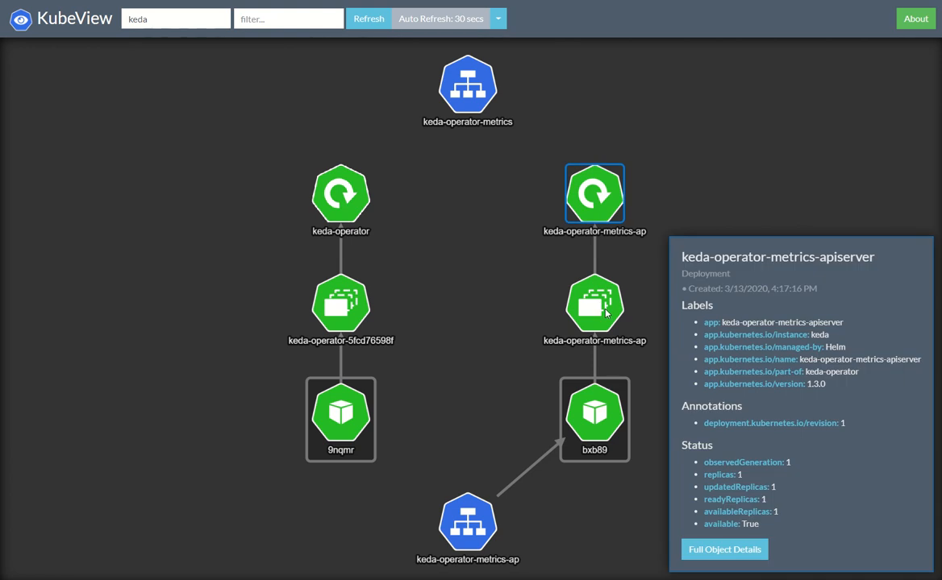
{"action": "left_click", "coordinate": [595, 304]}
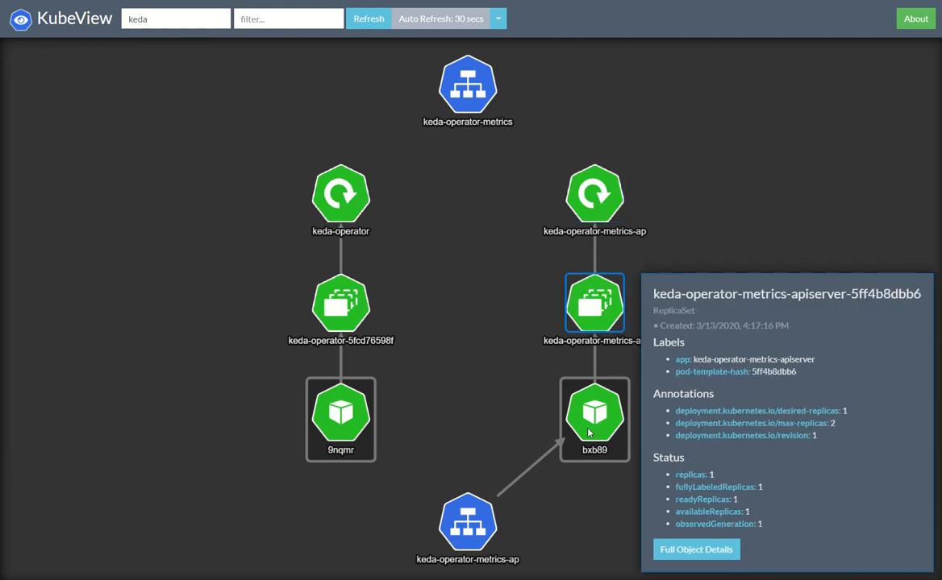
{"action": "left_click", "coordinate": [468, 522]}
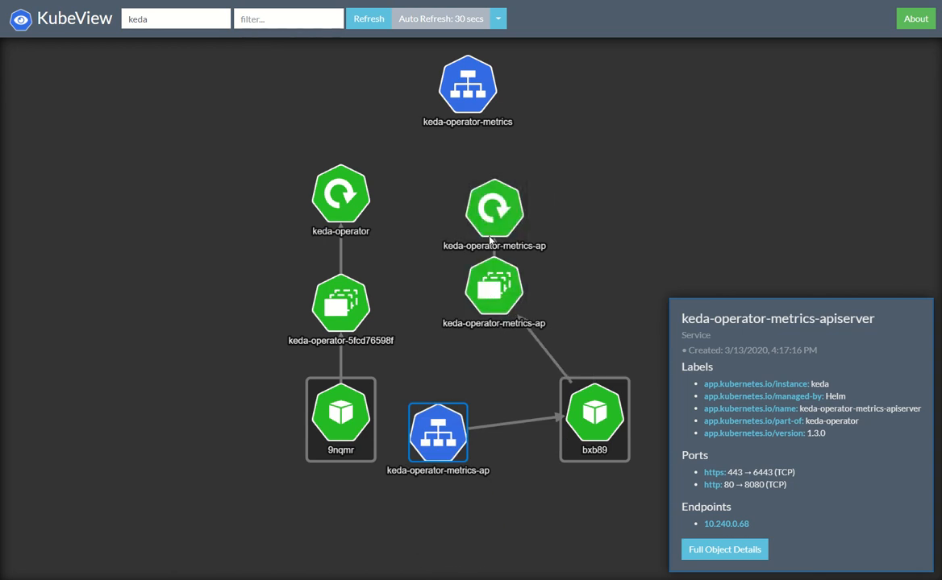
View the bxb89 metrics pod's full object details, then close them.
{"action": "left_click", "coordinate": [594, 419]}
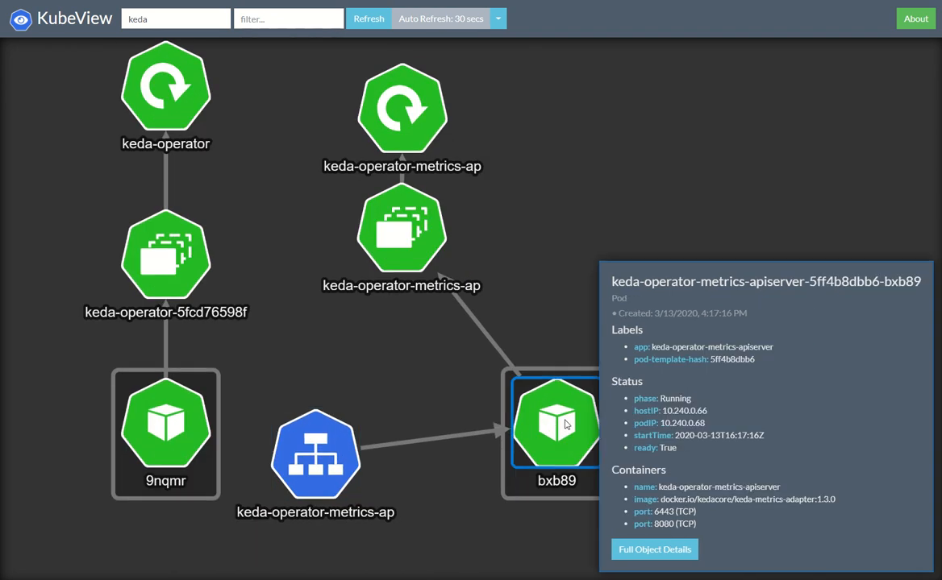
{"action": "left_click", "coordinate": [654, 549]}
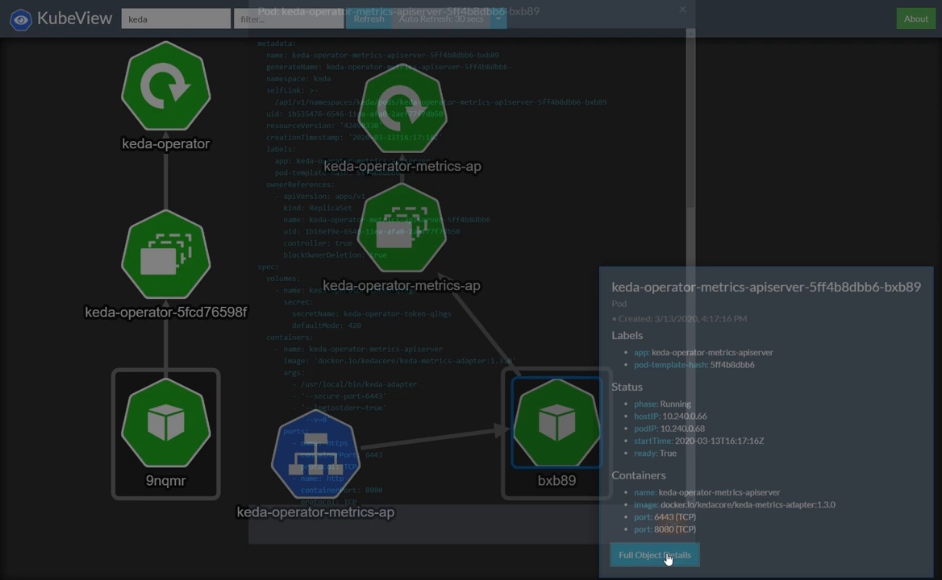
{"action": "left_click", "coordinate": [653, 555]}
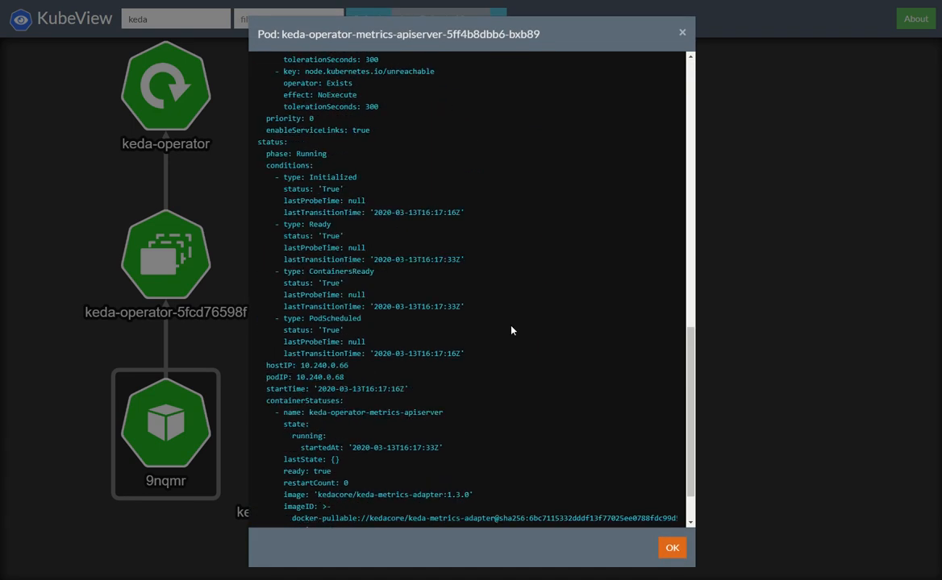
{"action": "left_click", "coordinate": [672, 547]}
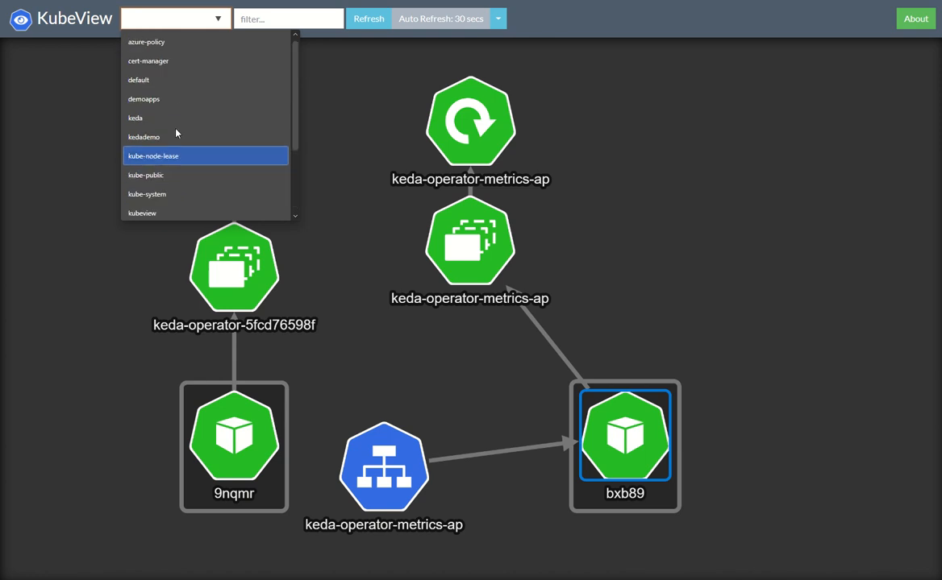
{"action": "left_click", "coordinate": [138, 80]}
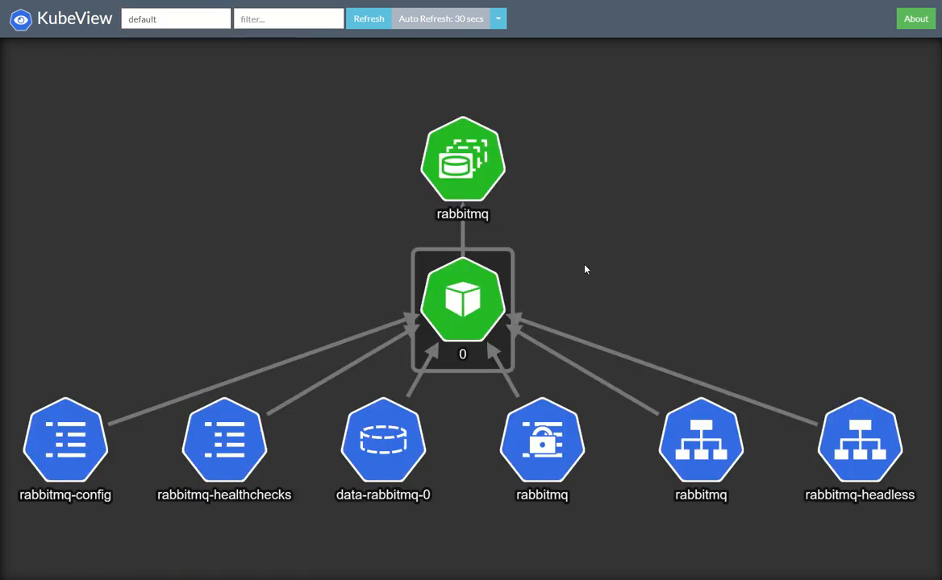
{"action": "left_click", "coordinate": [462, 300]}
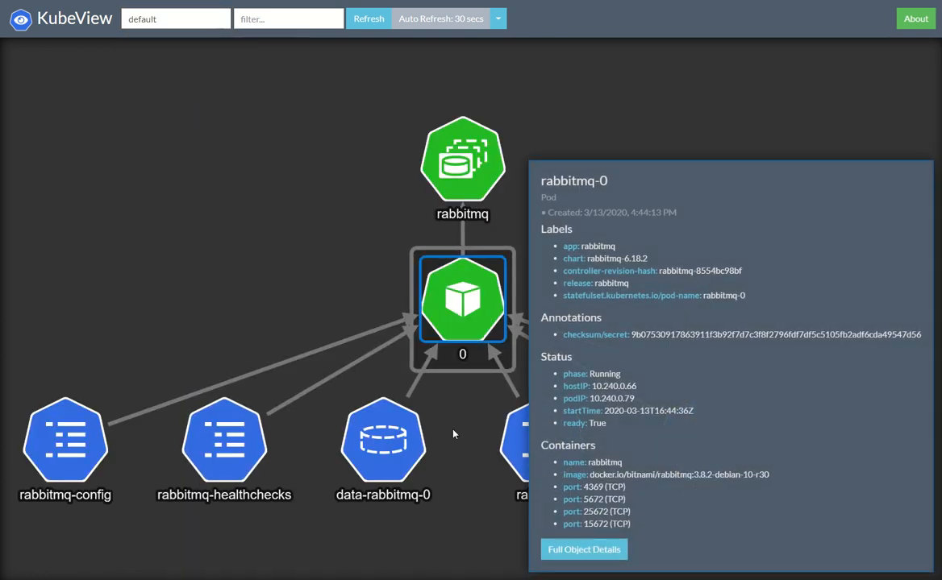
{"action": "left_click", "coordinate": [382, 439]}
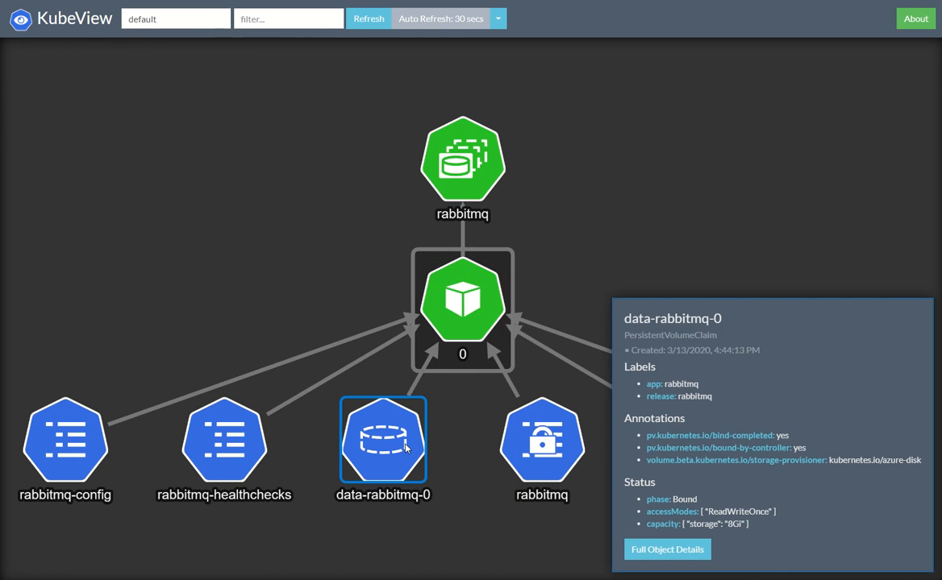
{"action": "left_click", "coordinate": [224, 441]}
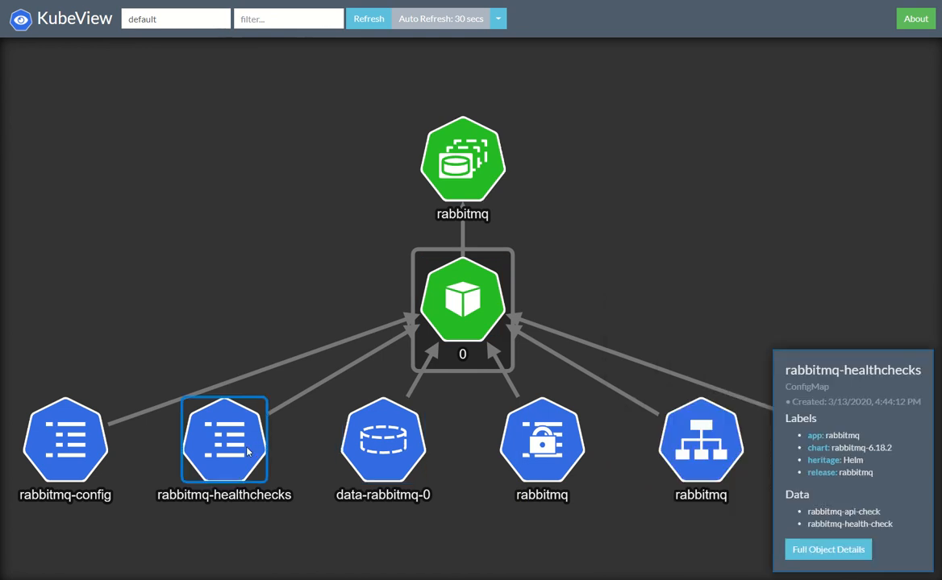
{"action": "left_click", "coordinate": [542, 441]}
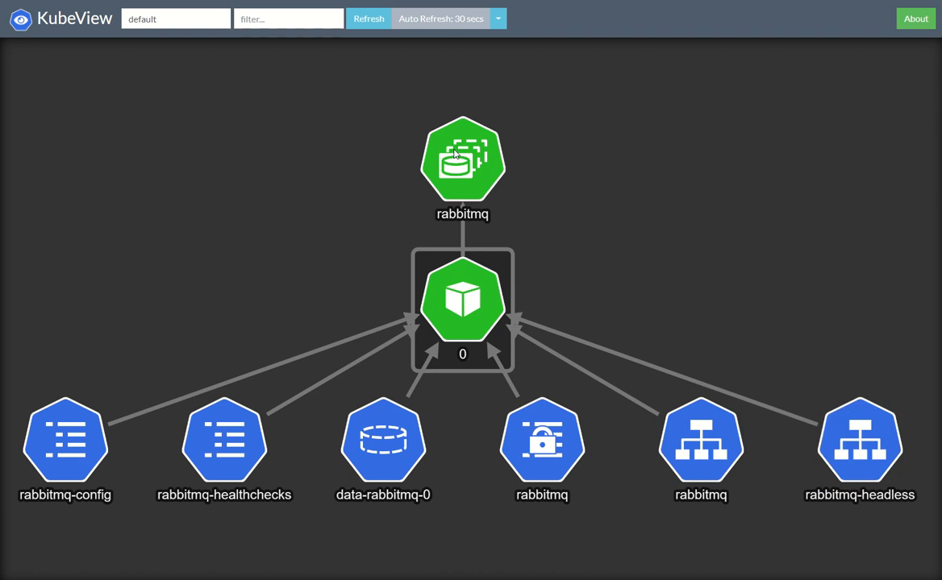
{"action": "left_click", "coordinate": [175, 18]}
{"action": "type", "text": "kedademo"}
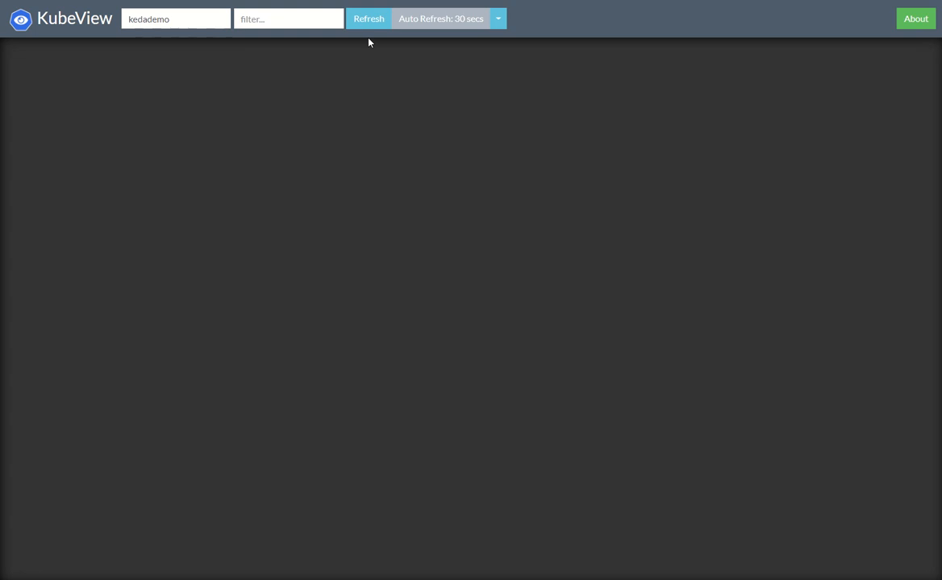
Load the empty kedademo namespace and set auto refresh to every 2 seconds.
{"action": "left_click", "coordinate": [498, 19]}
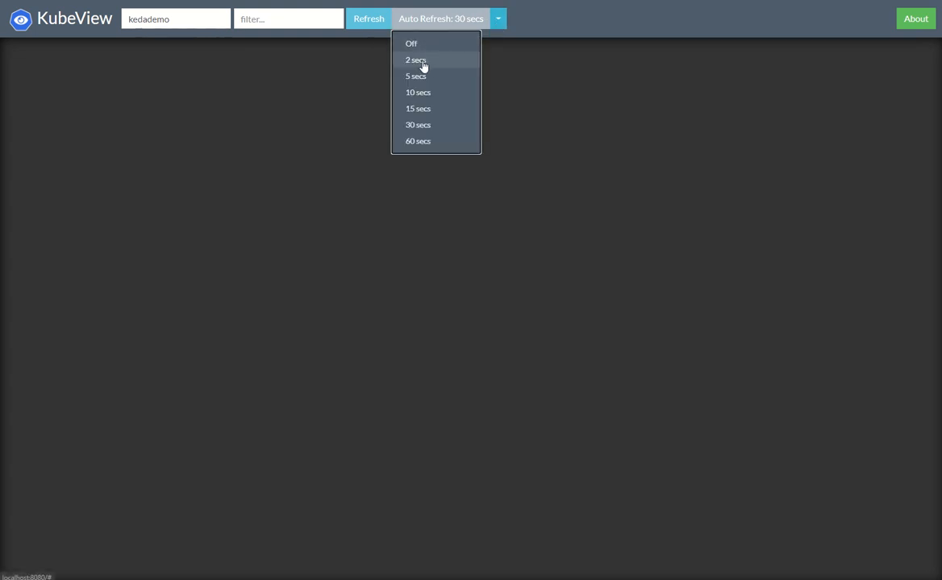
{"action": "left_click", "coordinate": [415, 60]}
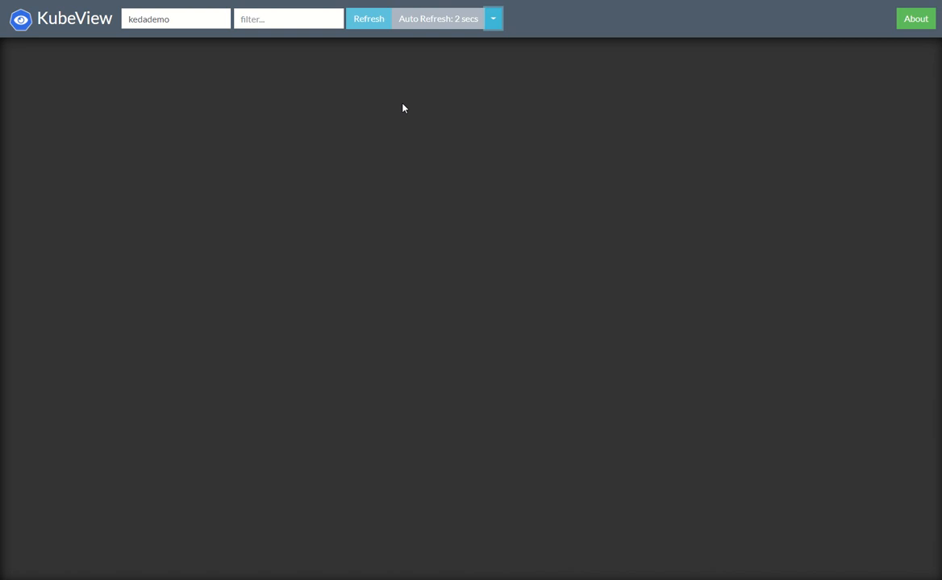
{"action": "mouse_move", "coordinate": [394, 111]}
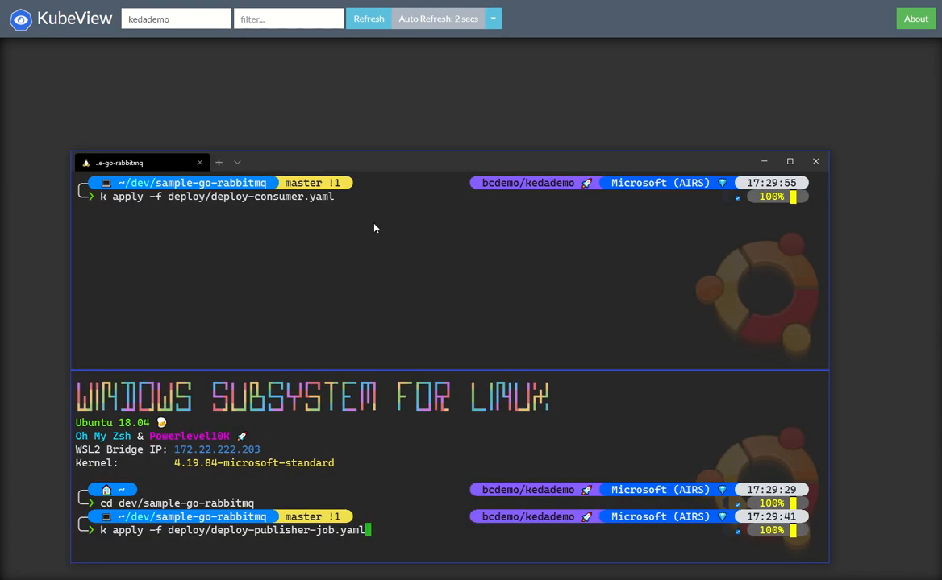
{"action": "mouse_move", "coordinate": [335, 272]}
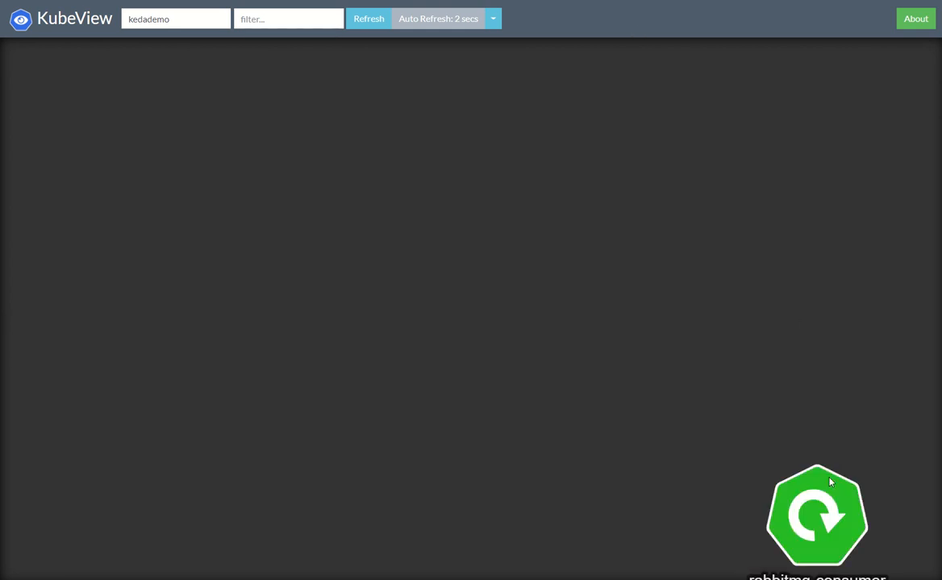
{"action": "left_click", "coordinate": [816, 516]}
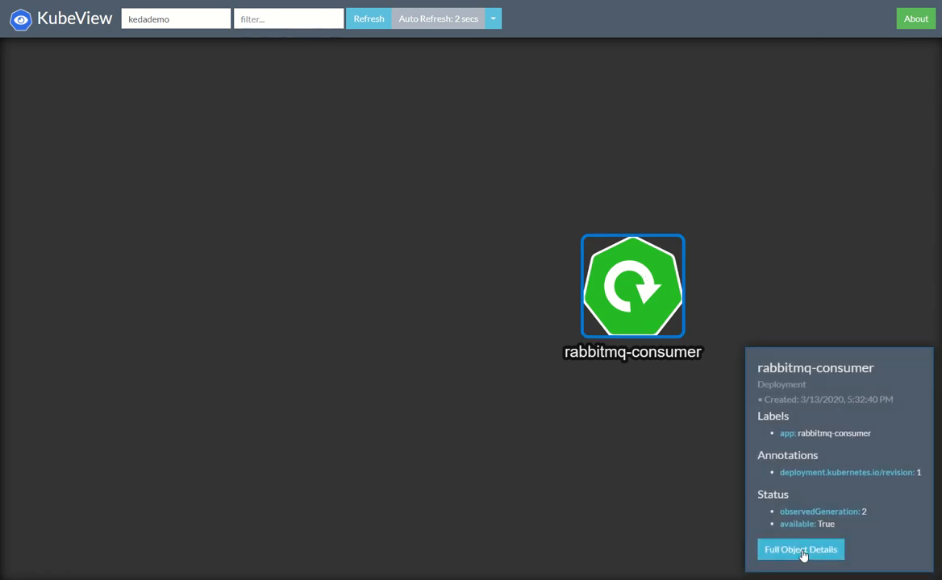
{"action": "left_click", "coordinate": [799, 549]}
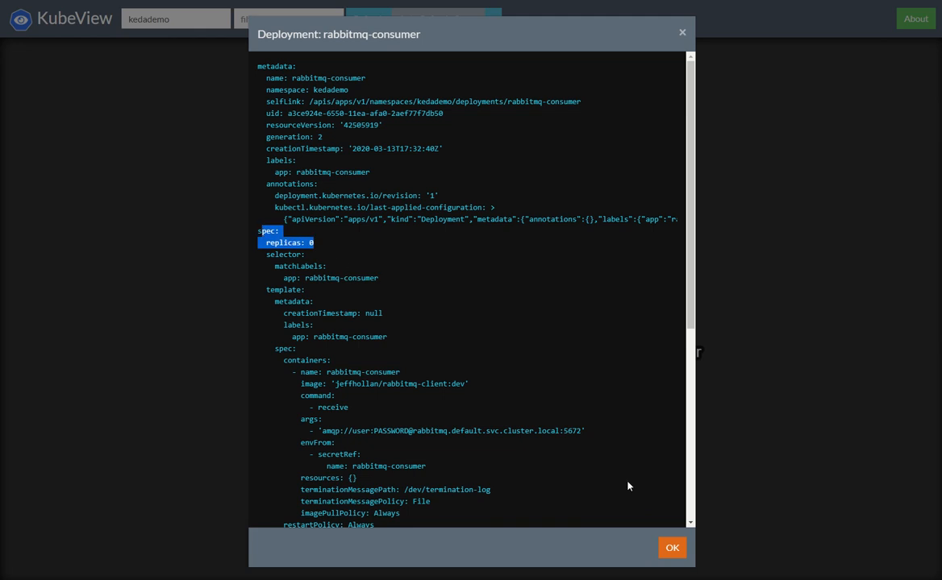
{"action": "left_click", "coordinate": [672, 548]}
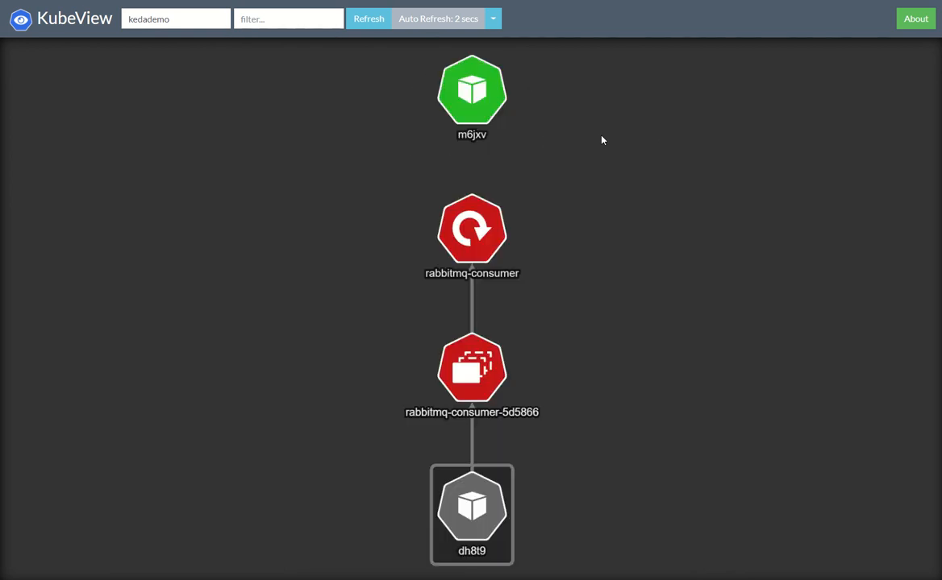
{"action": "mouse_move", "coordinate": [531, 347]}
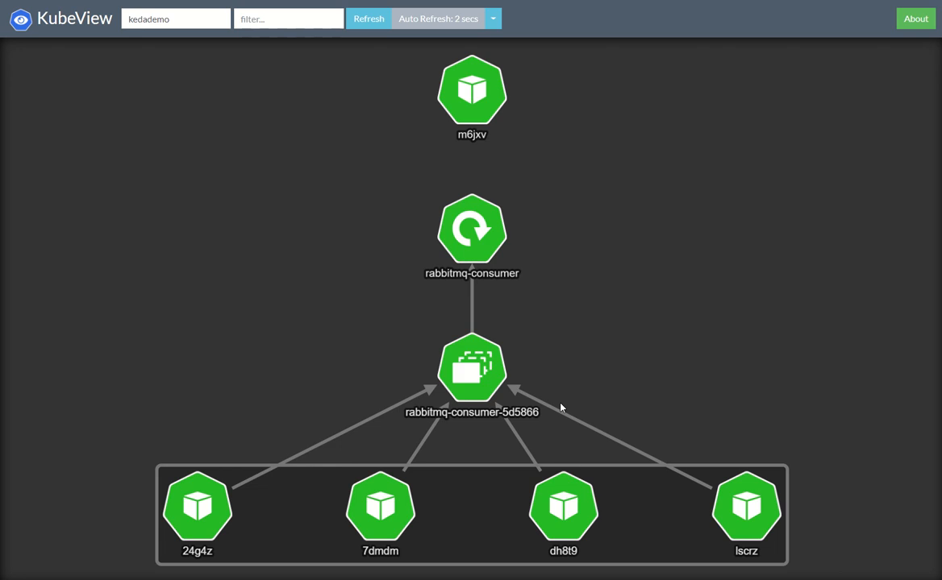
Select the rabbitmq-consumer ReplicaSet node as it scales to about thirty pods.
{"action": "left_click", "coordinate": [472, 368]}
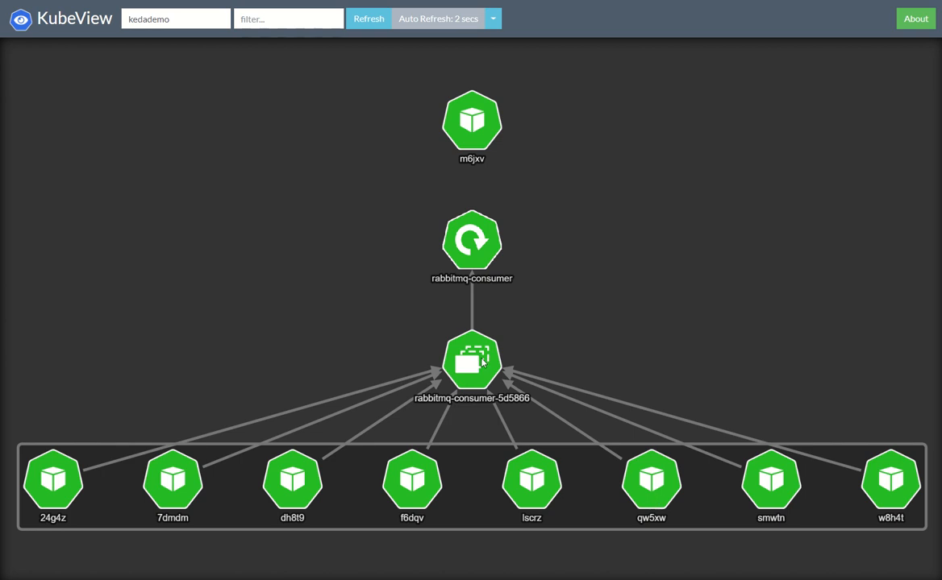
{"action": "left_click", "coordinate": [472, 361]}
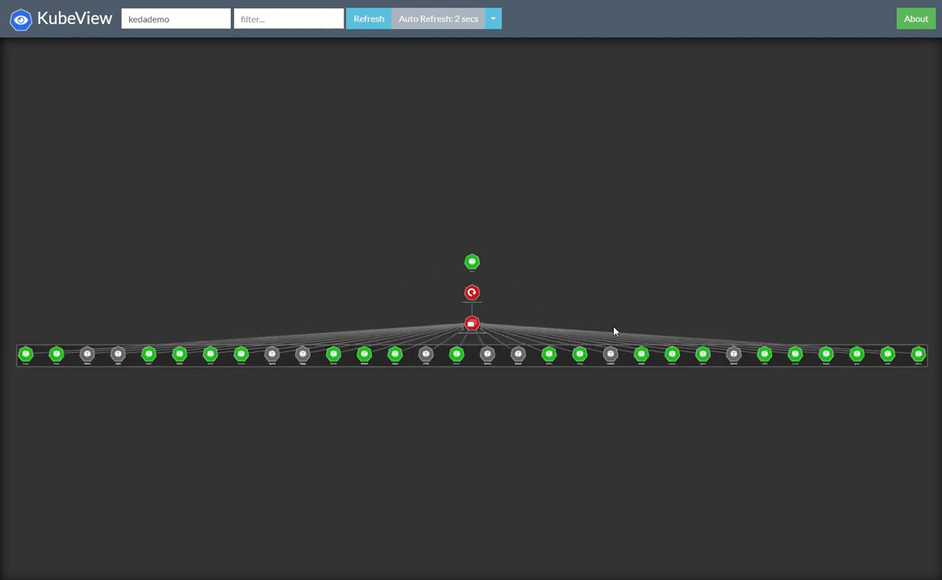
{"action": "mouse_move", "coordinate": [583, 312]}
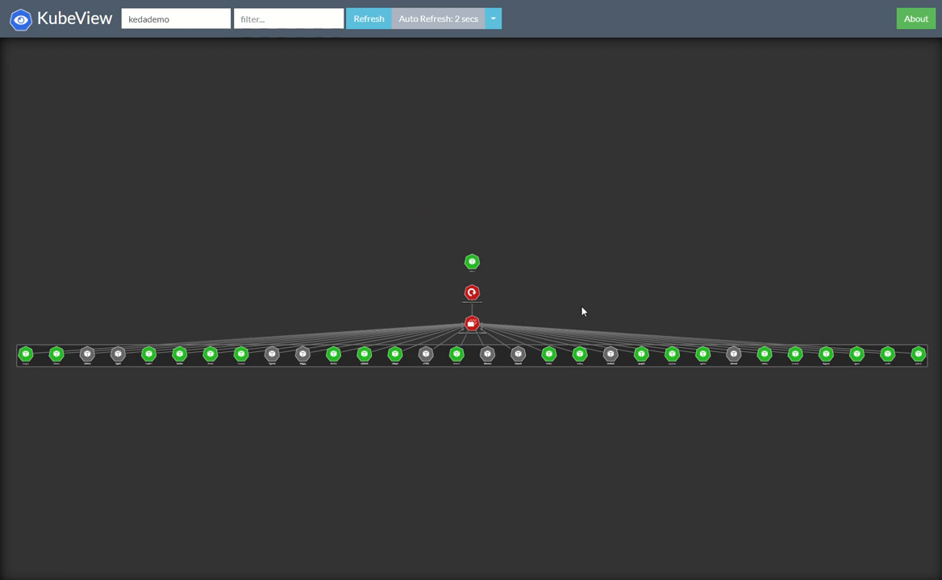
{"action": "mouse_move", "coordinate": [511, 303]}
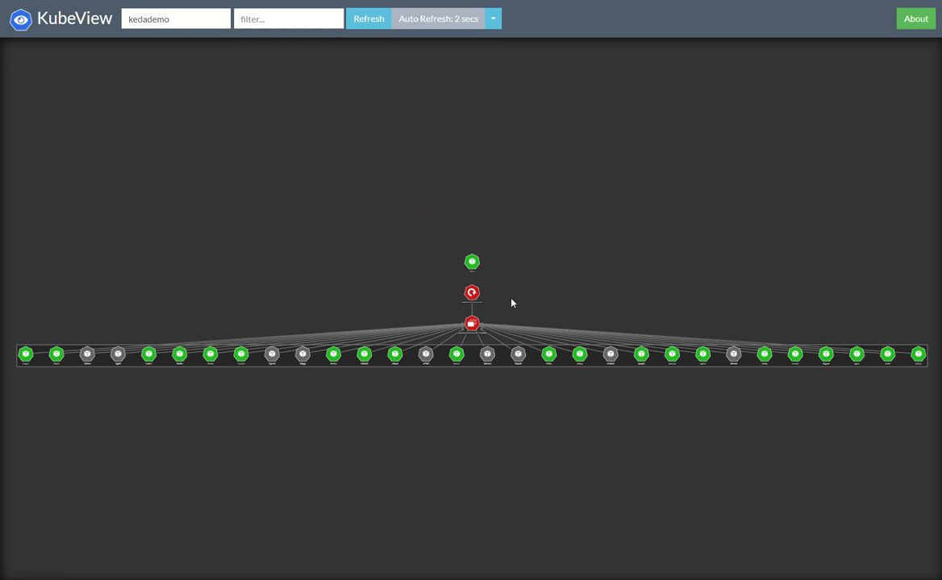
{"action": "mouse_move", "coordinate": [513, 315]}
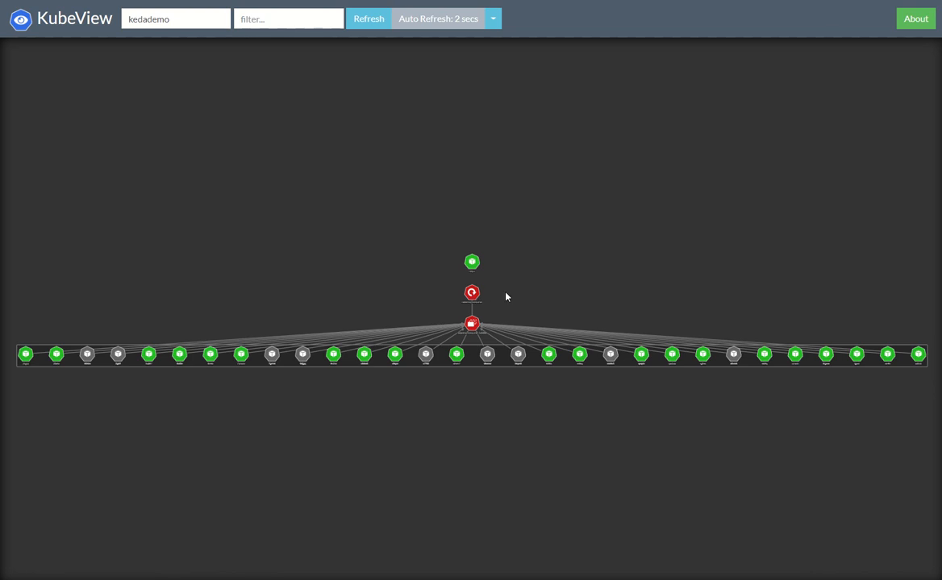
{"action": "mouse_move", "coordinate": [526, 297]}
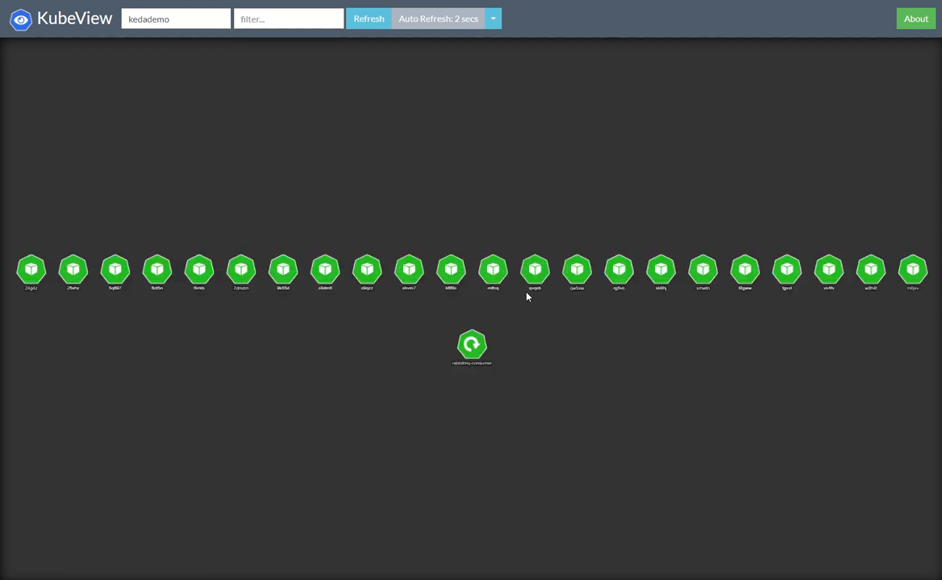
{"action": "mouse_move", "coordinate": [555, 330]}
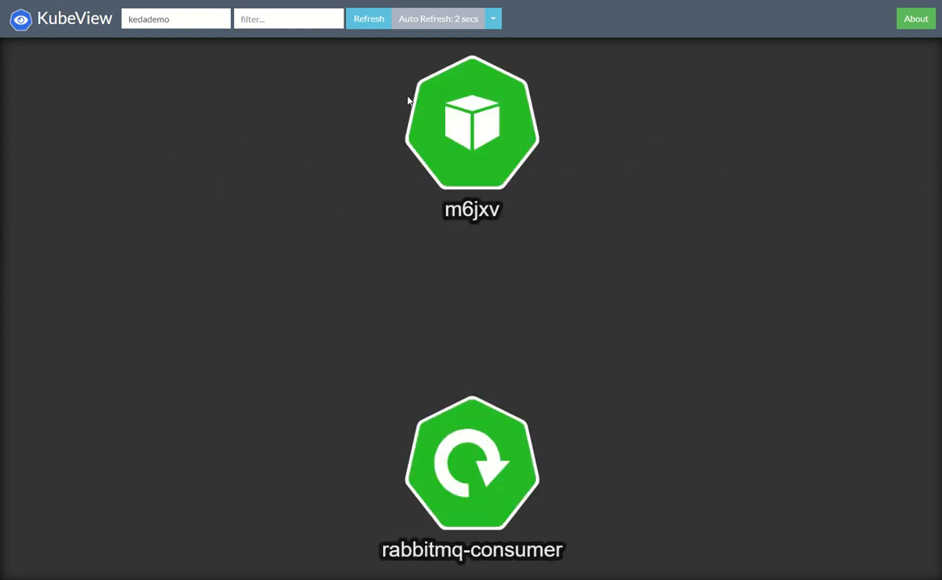
{"action": "mouse_move", "coordinate": [254, 99]}
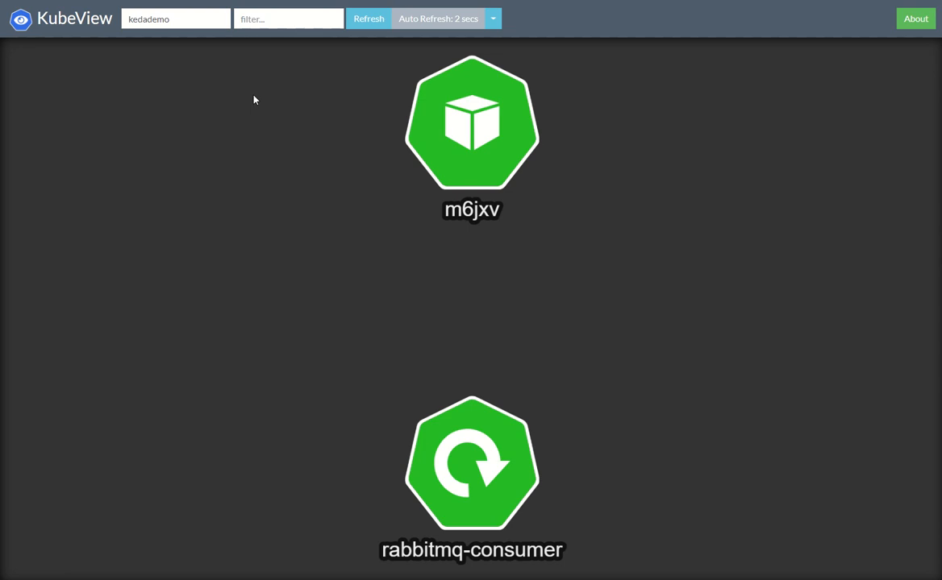